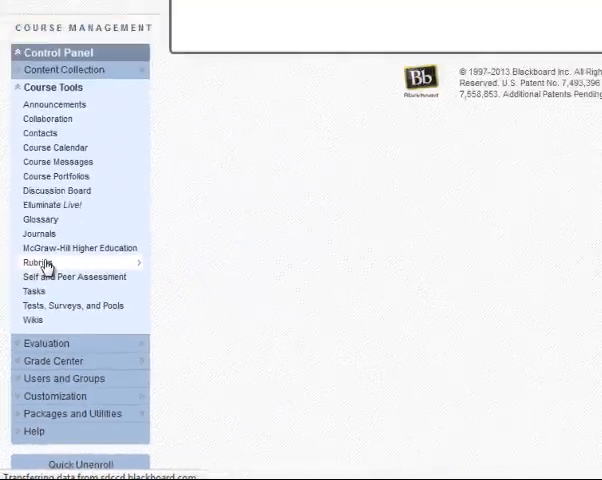
Go to the course's Rubrics page from Course Tools
{"action": "left_click", "coordinate": [36, 262]}
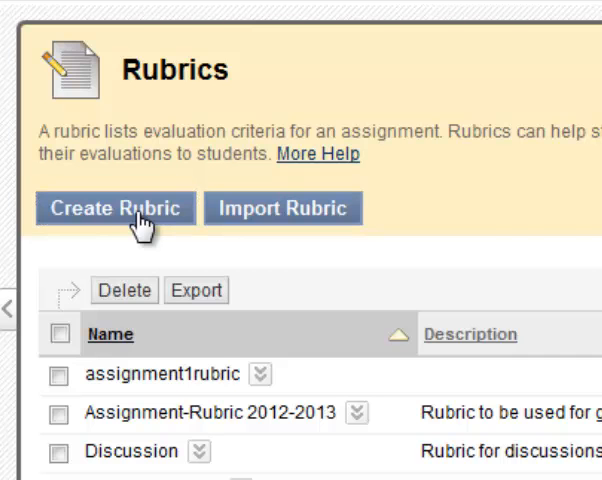
Start a new rubric and move down the form to the Rubric Detail grid
{"action": "left_click", "coordinate": [114, 208]}
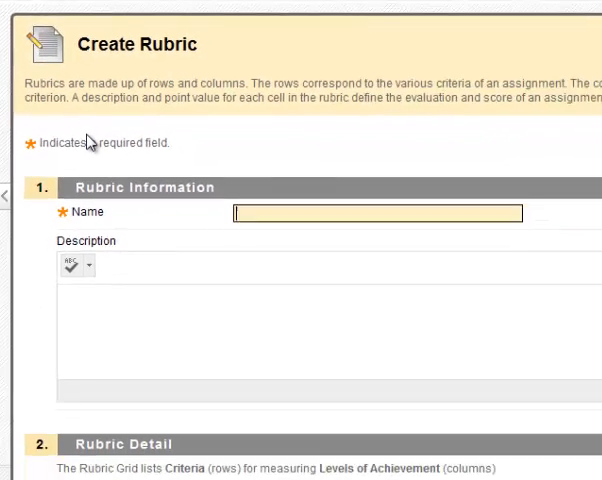
{"action": "scroll", "scroll_direction": "down", "scroll_amount": 3}
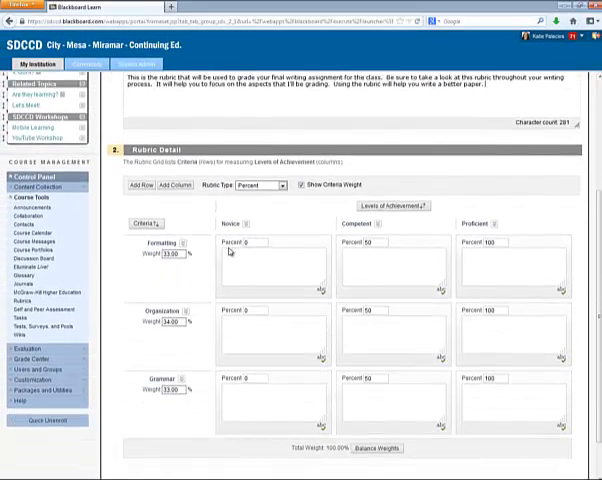
{"action": "scroll", "scroll_direction": "down", "scroll_amount": 3}
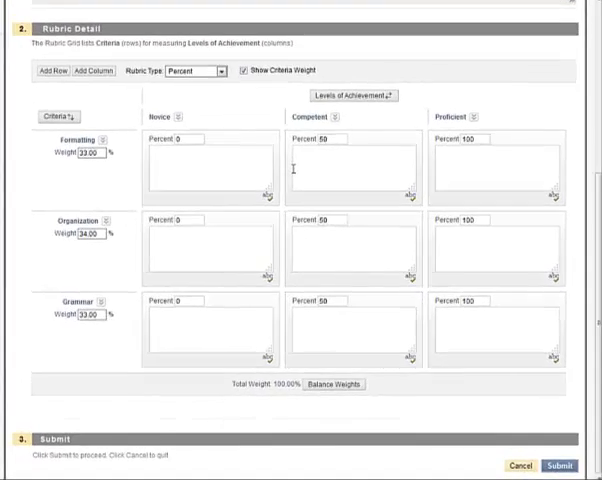
{"action": "mouse_move", "coordinate": [84, 190]}
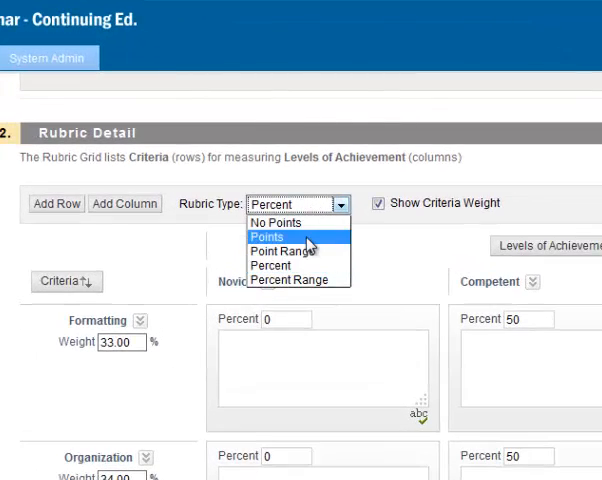
Make the rubric points-based and rename the criteria to clarity & organization, grammar, accuracy
{"action": "left_click", "coordinate": [268, 236]}
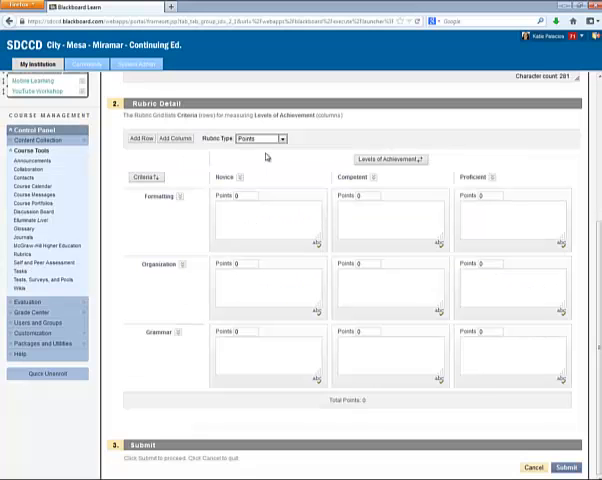
{"action": "mouse_move", "coordinate": [312, 270]}
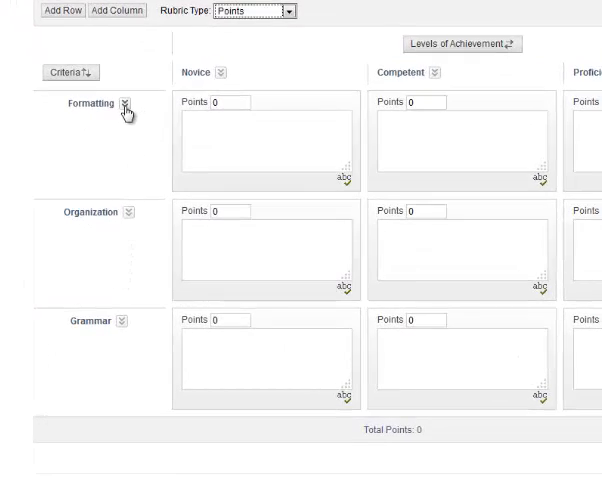
{"action": "left_click", "coordinate": [124, 104]}
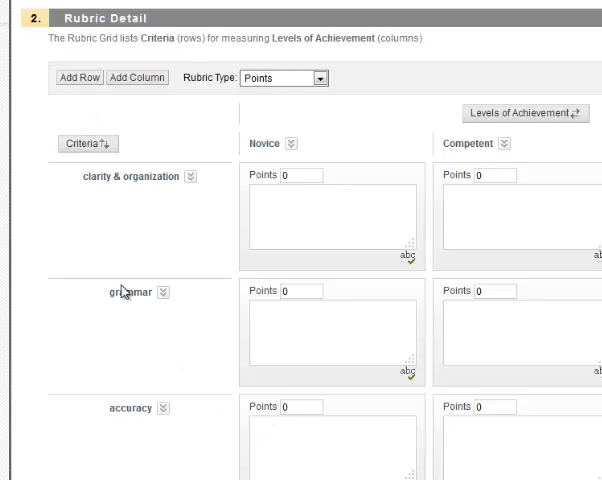
{"action": "left_click", "coordinate": [164, 408]}
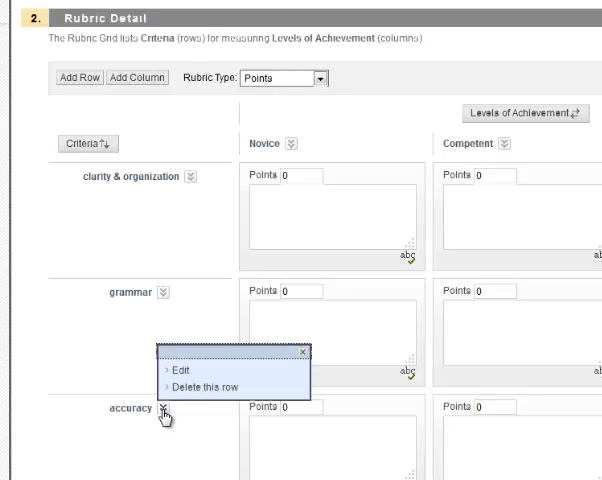
{"action": "mouse_move", "coordinate": [196, 388]}
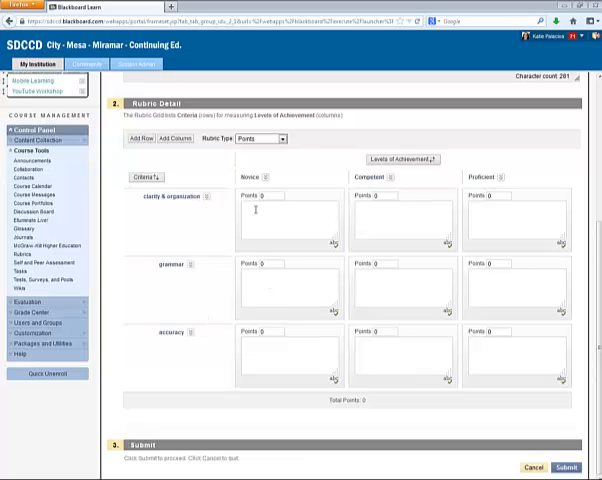
{"action": "mouse_move", "coordinate": [456, 214]}
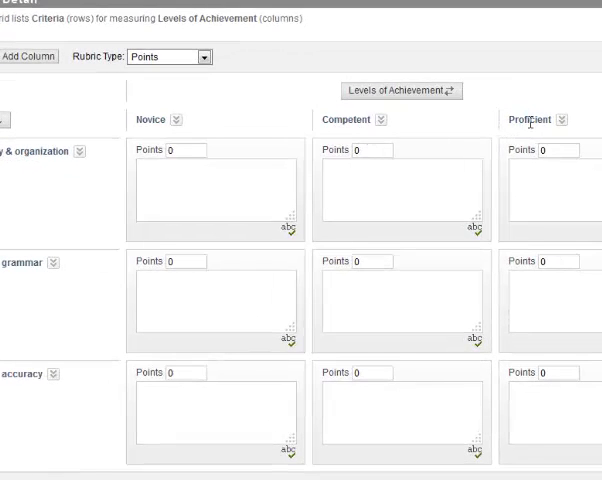
{"action": "mouse_move", "coordinate": [180, 120]}
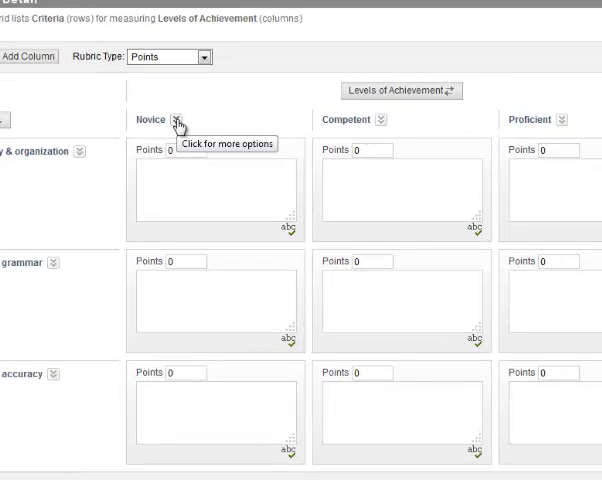
Rename the achievement-level columns as numbered levels, adding a fourth named 'level 4'
{"action": "left_click", "coordinate": [184, 120]}
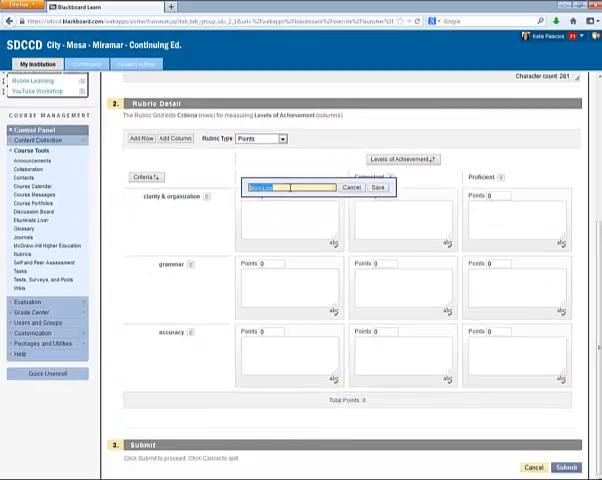
{"action": "left_click", "coordinate": [378, 188]}
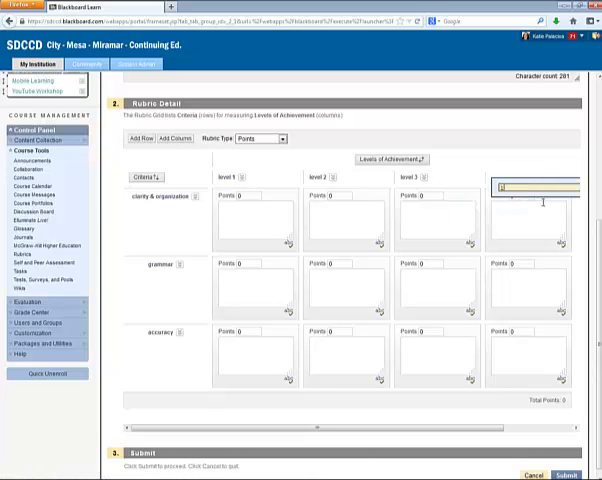
{"action": "type", "text": "level 4"}
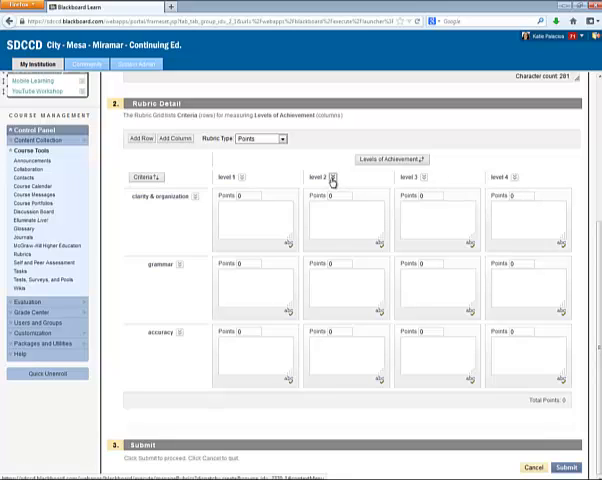
{"action": "left_click", "coordinate": [336, 178]}
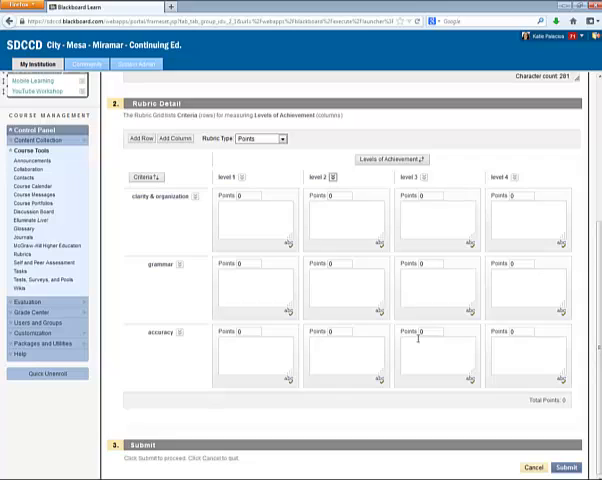
{"action": "mouse_move", "coordinate": [540, 402]}
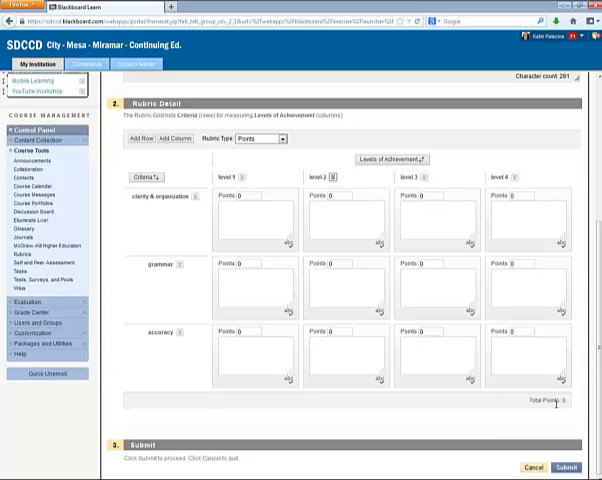
{"action": "mouse_move", "coordinate": [512, 198]}
{"action": "type", "text": "20"}
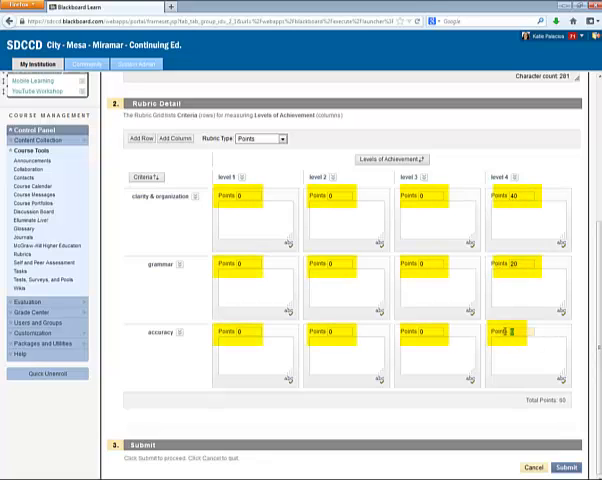
Enter point values such as 40 across the level cells of the criteria rows
{"action": "type", "text": "40"}
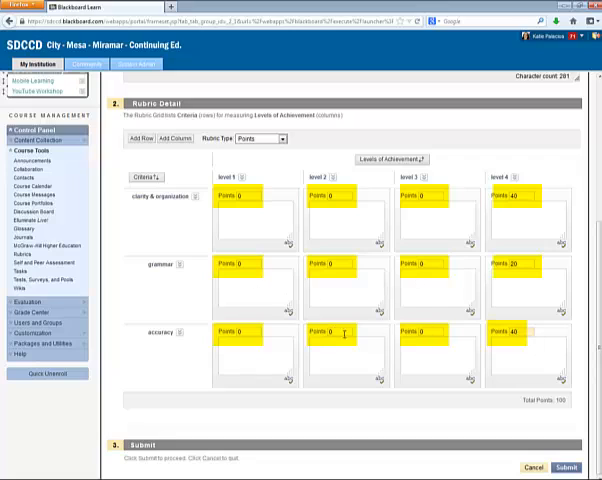
{"action": "mouse_move", "coordinate": [480, 382]}
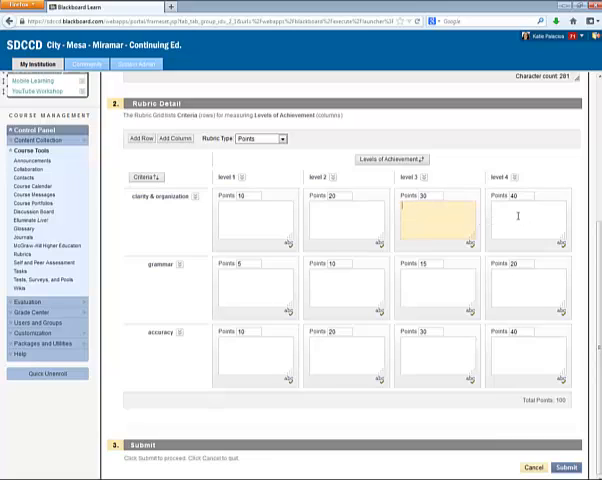
{"action": "left_click", "coordinate": [524, 216]}
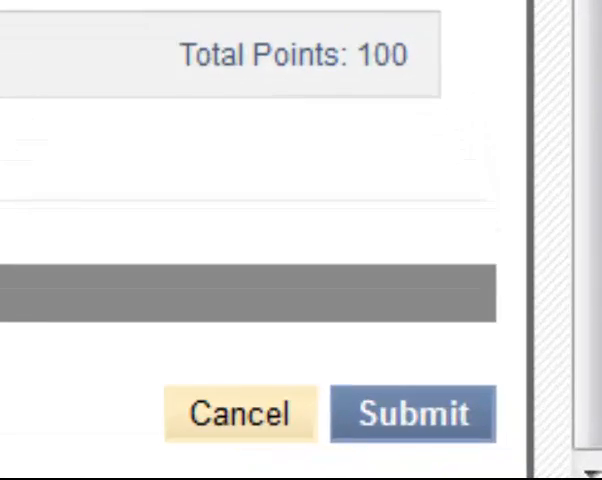
Submit the finished rubric totaling 100 points
{"action": "left_click", "coordinate": [398, 416]}
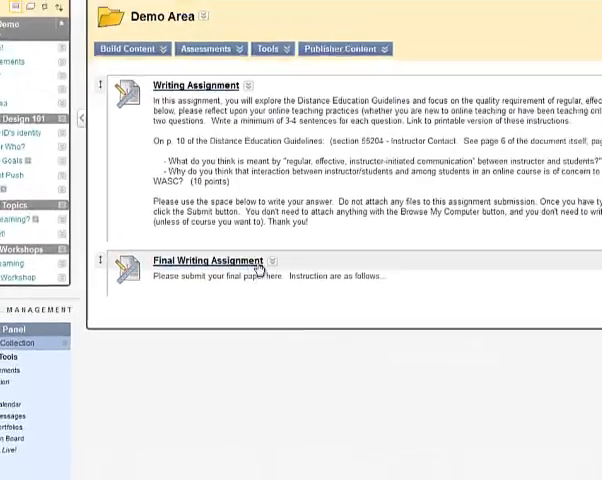
Edit the Final Writing Assignment and bring up the Add Rubric choices under Grading
{"action": "left_click", "coordinate": [272, 260]}
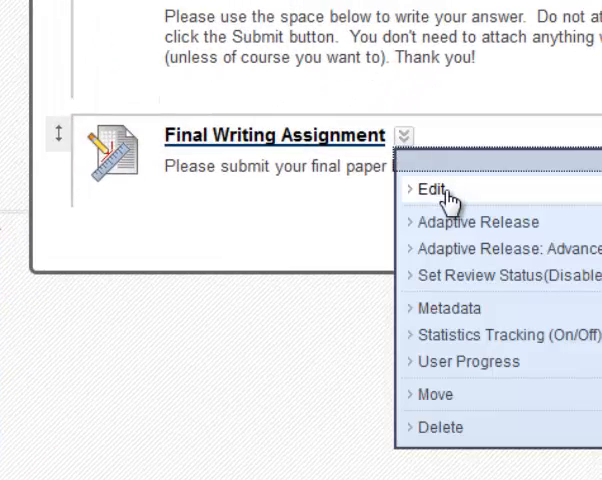
{"action": "left_click", "coordinate": [432, 188]}
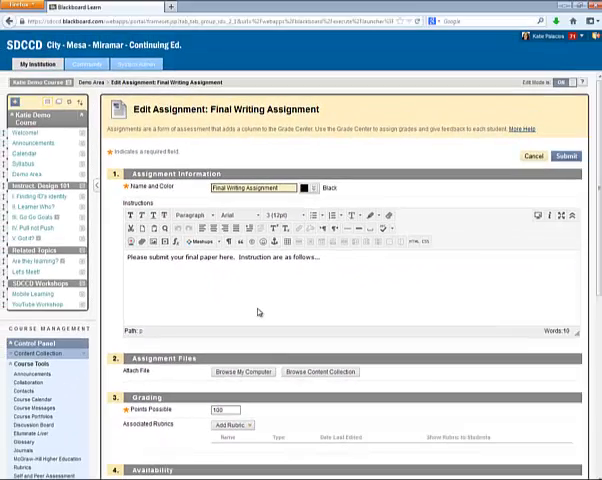
{"action": "scroll", "scroll_direction": "down", "scroll_amount": 3}
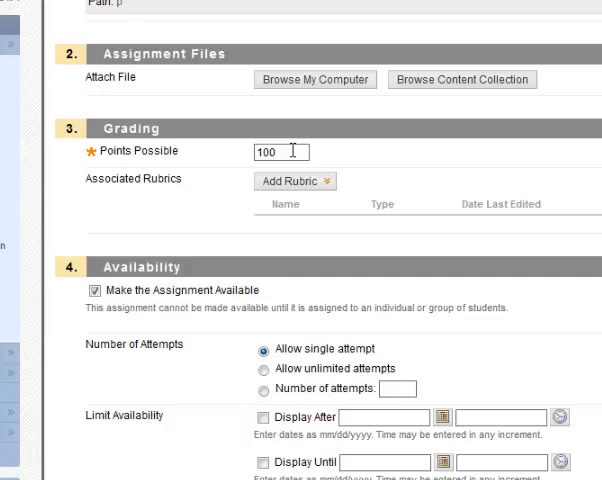
{"action": "left_click", "coordinate": [294, 180]}
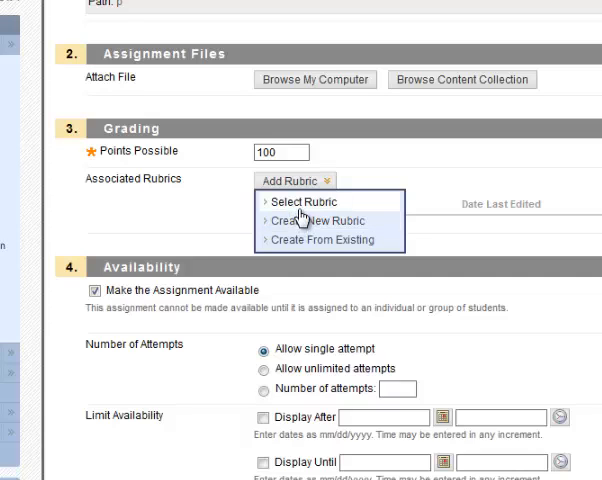
Attach the Rubric for Final Writing Assignment, using its maximum points as points possible
{"action": "left_click", "coordinate": [300, 200]}
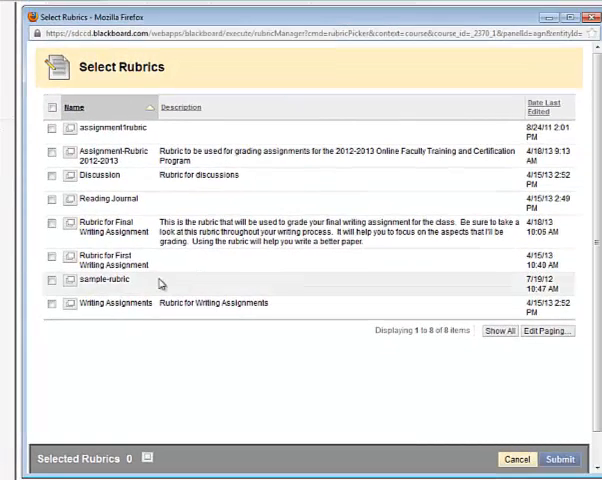
{"action": "left_click", "coordinate": [52, 228]}
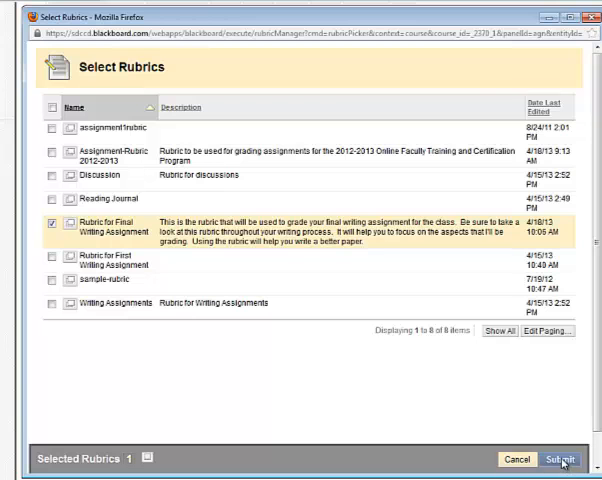
{"action": "left_click", "coordinate": [562, 460]}
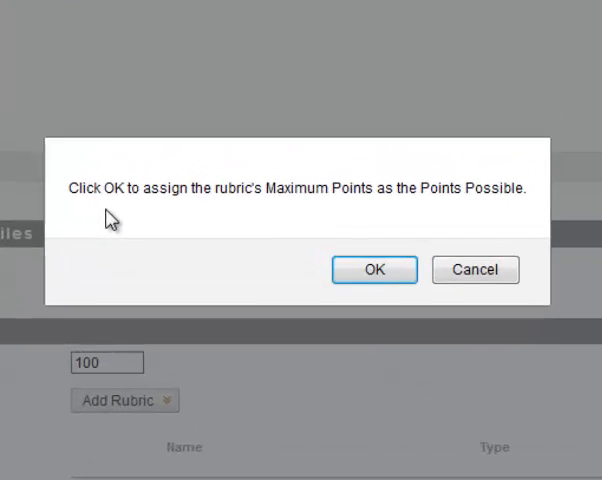
{"action": "mouse_move", "coordinate": [364, 208]}
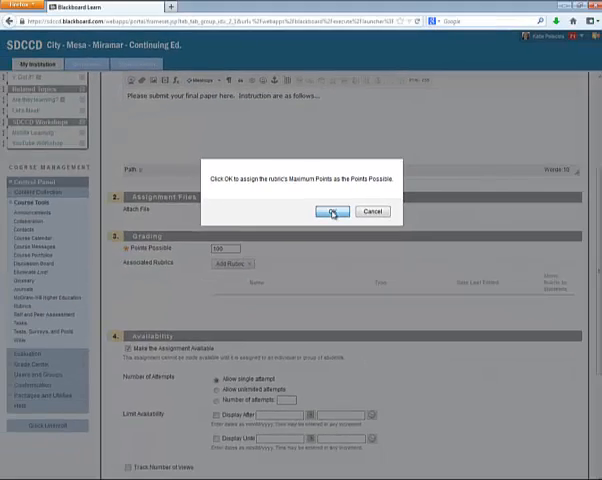
{"action": "left_click", "coordinate": [332, 212]}
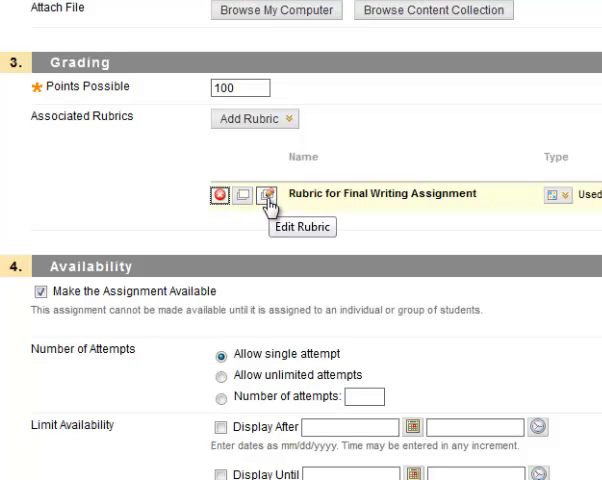
{"action": "mouse_move", "coordinate": [536, 204]}
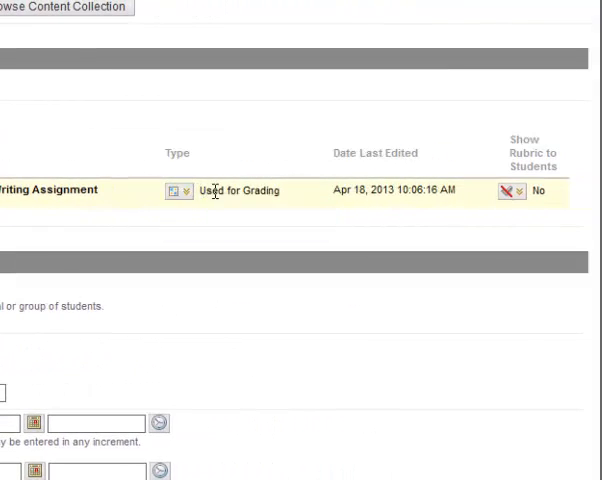
Keep the rubric Used for Grading and show it to students with rubric scores
{"action": "left_click", "coordinate": [184, 192]}
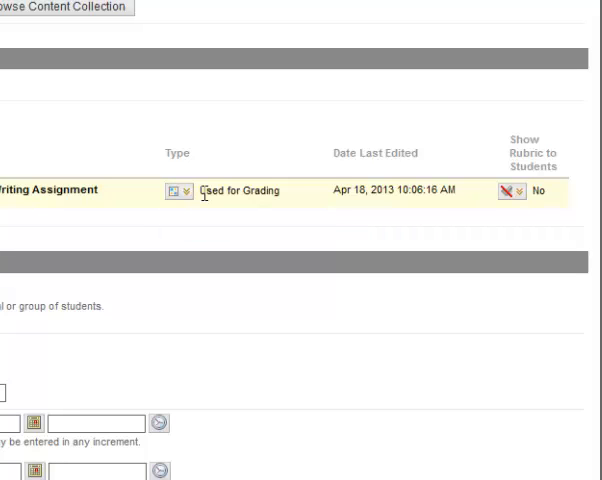
{"action": "mouse_move", "coordinate": [230, 192]}
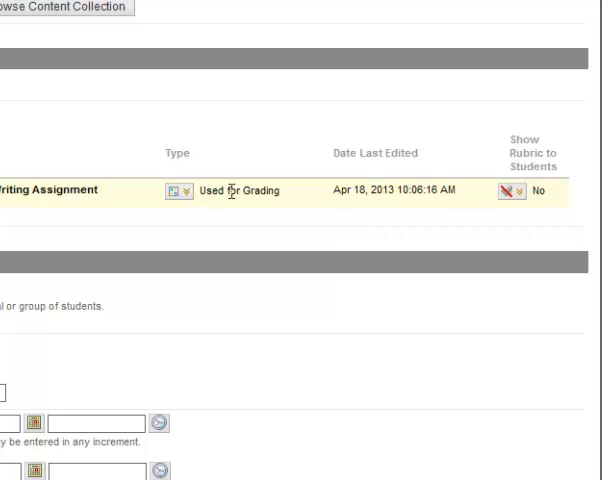
{"action": "left_click", "coordinate": [520, 190]}
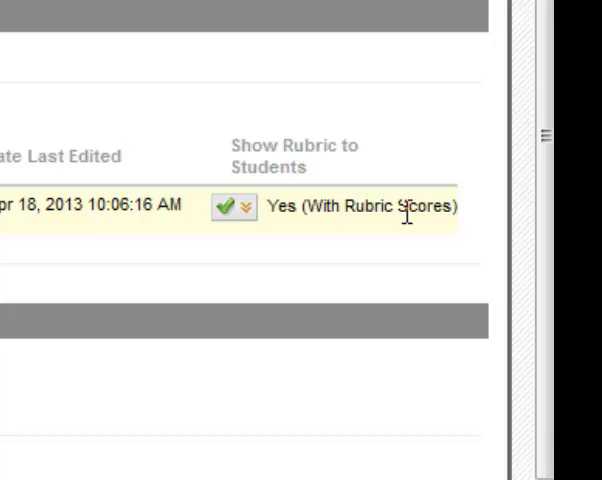
{"action": "left_click", "coordinate": [240, 206]}
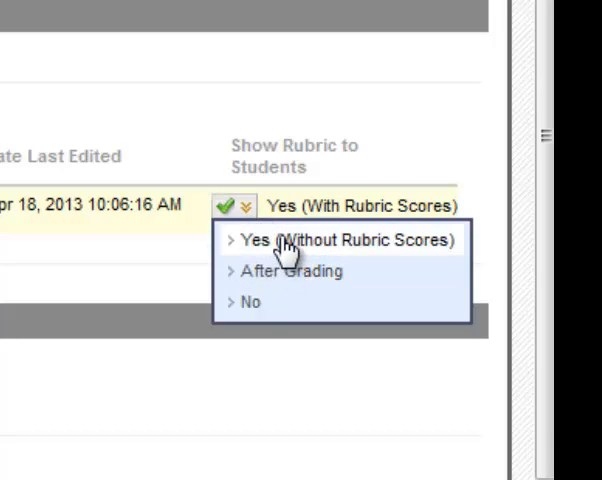
{"action": "mouse_move", "coordinate": [320, 272]}
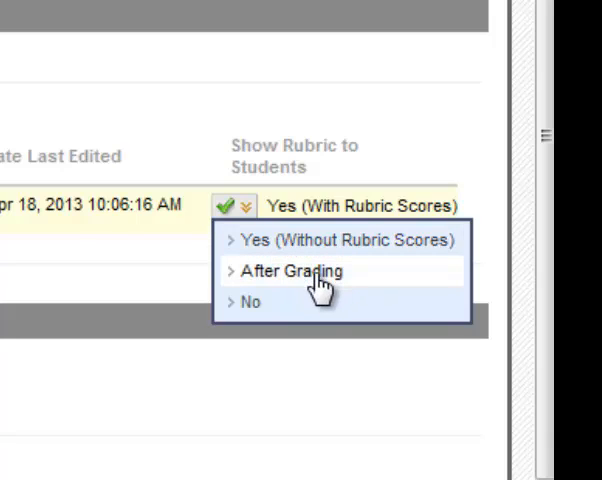
{"action": "mouse_move", "coordinate": [300, 302]}
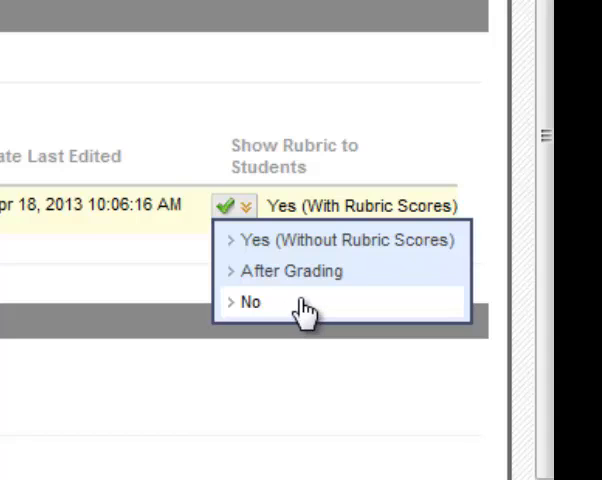